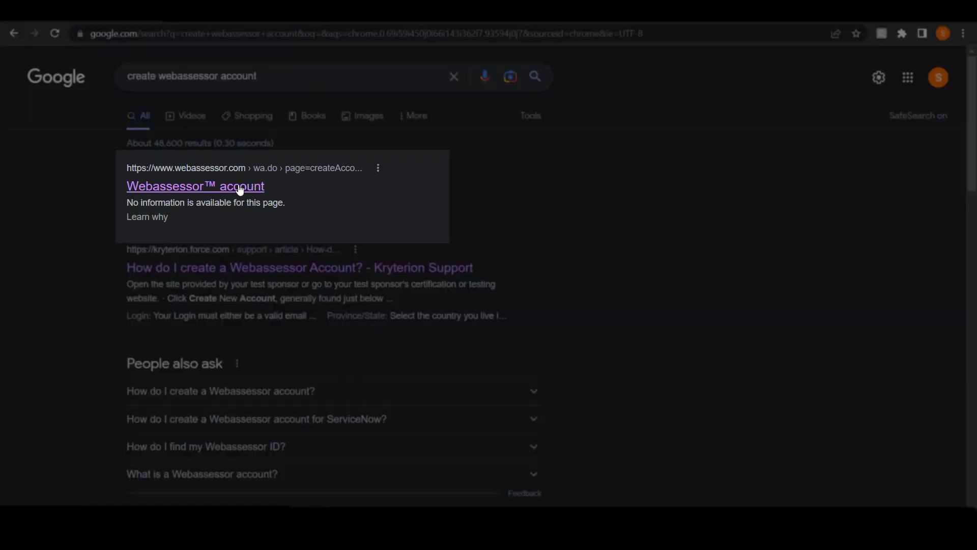
# - Reach the Webassessor account creation form from the Google search result
pyautogui.click(196, 185)
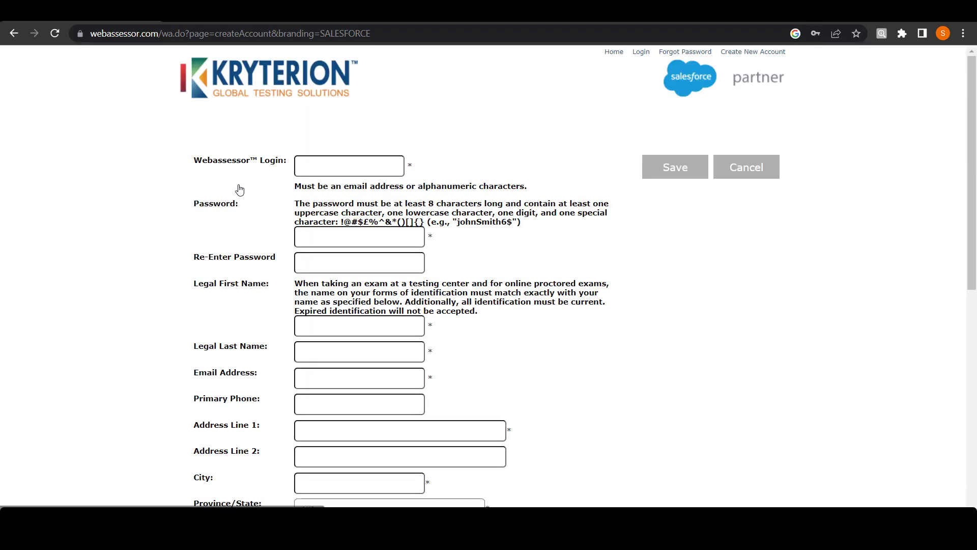
# - Enter the login email, password twice, and legal first and last names
pyautogui.click(348, 165)
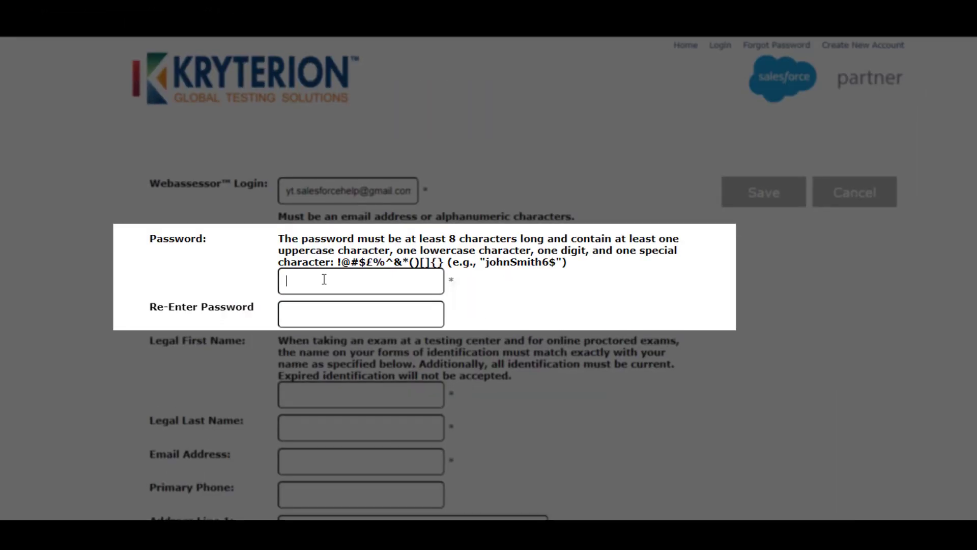
pyautogui.moveTo(407, 285)
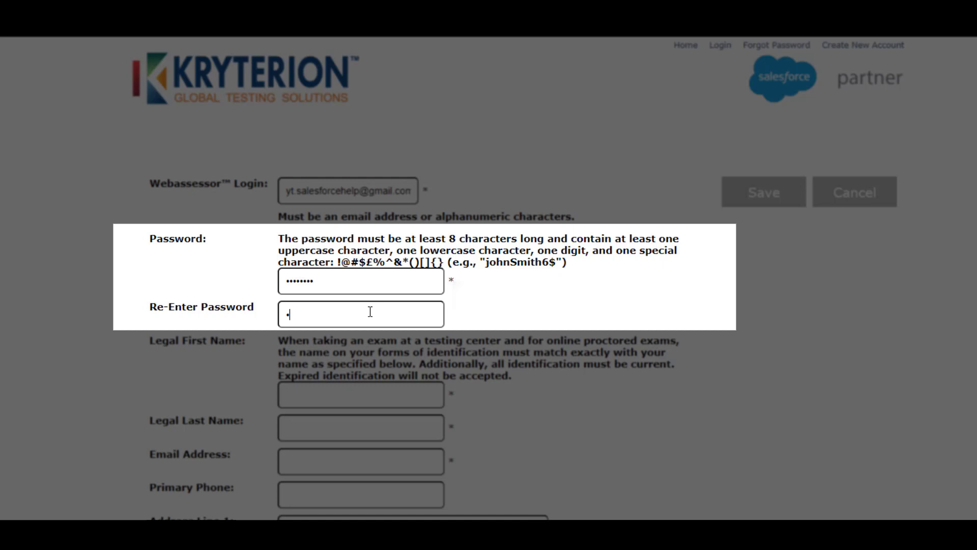
pyautogui.write('•••••')
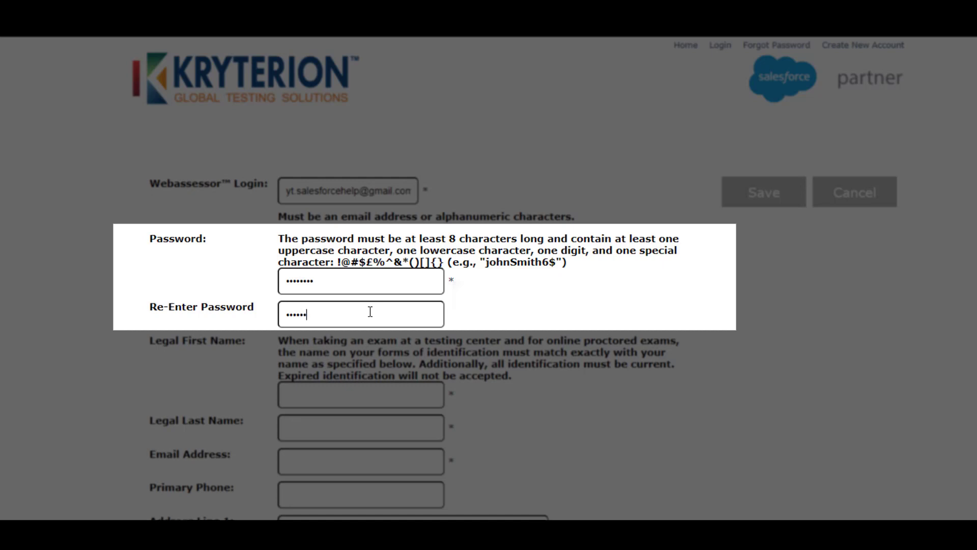
pyautogui.write('••')
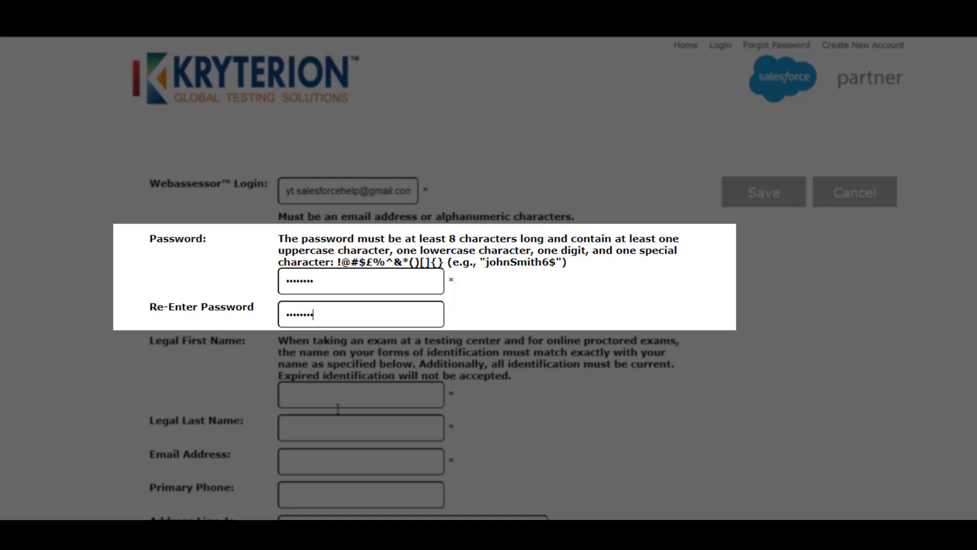
pyautogui.write('S')
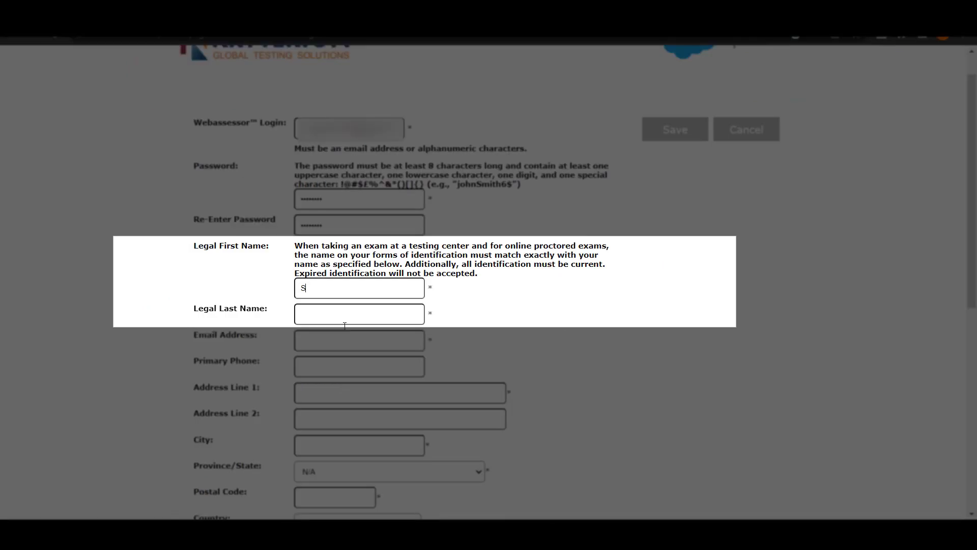
pyautogui.write('alesforce')
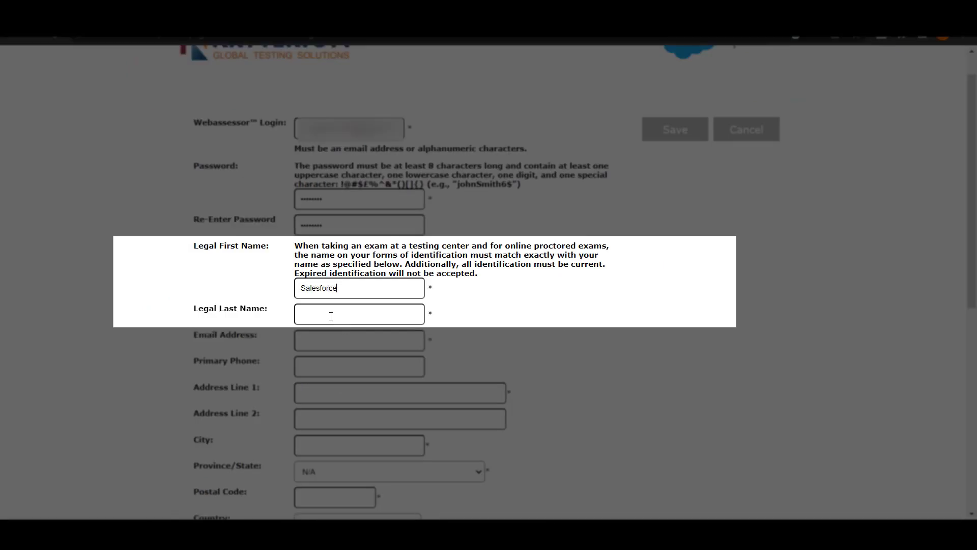
pyautogui.write('he')
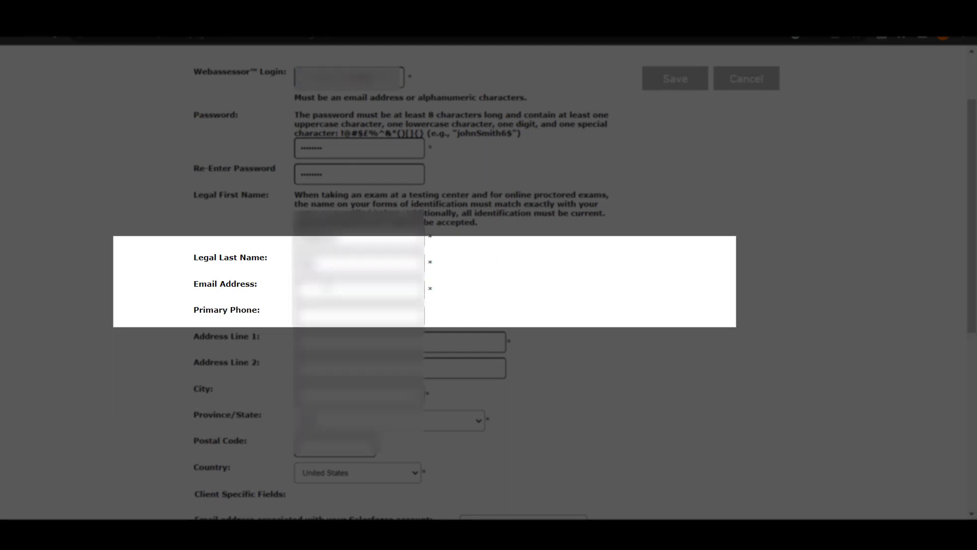
# - Fill in email, primary phone, address lines, city, state, postal code and country
pyautogui.scroll(-3)
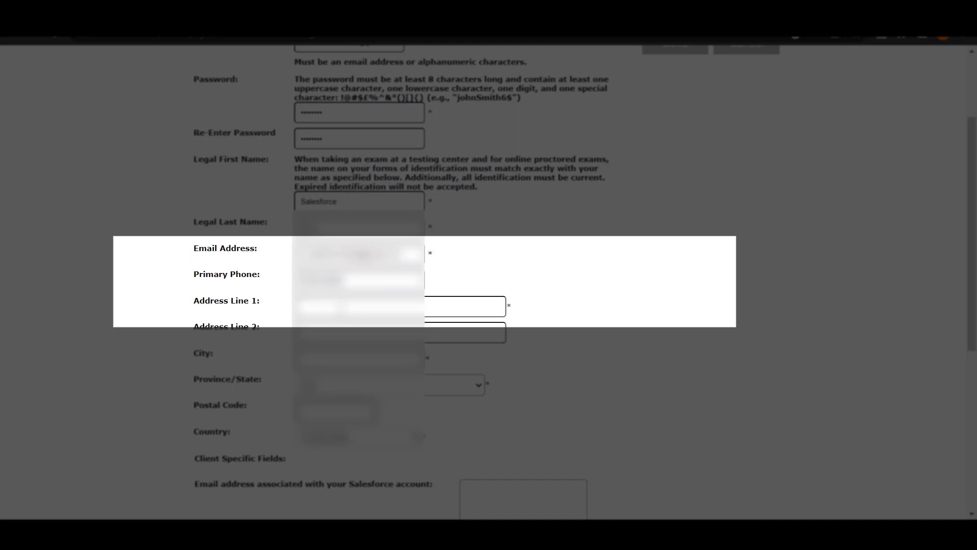
pyautogui.scroll(-3)
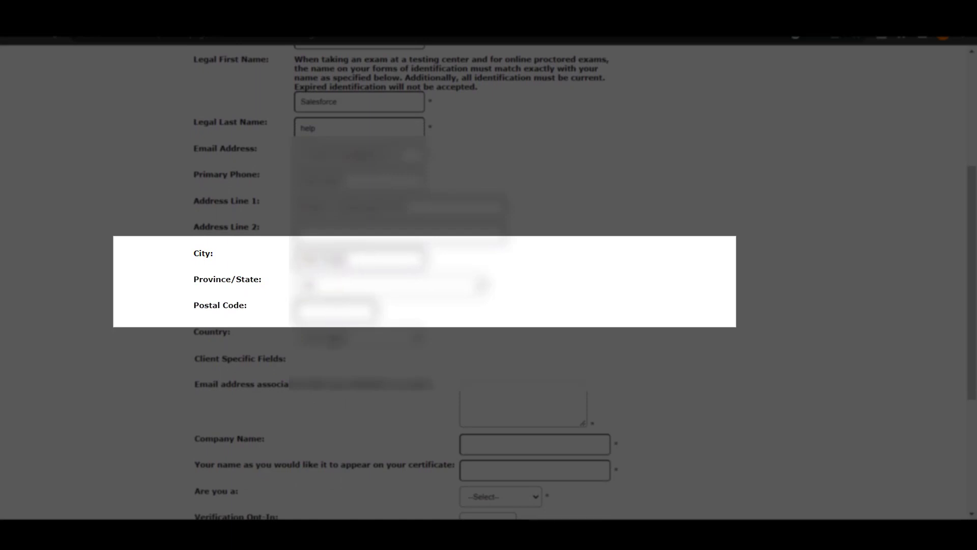
# - Answer the client-specific fields with Verification Opt-In Yes and sector Private, then save the account
pyautogui.click(395, 285)
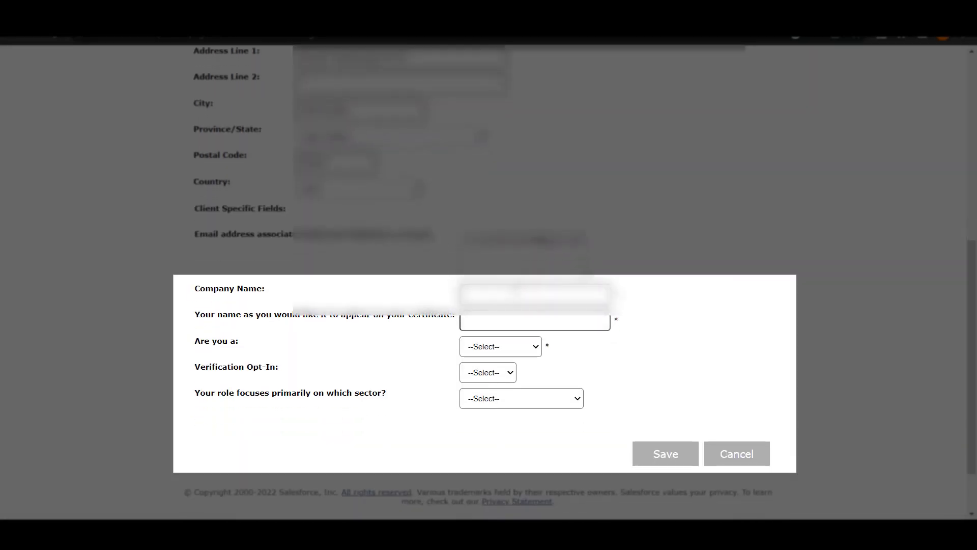
pyautogui.scroll(-3)
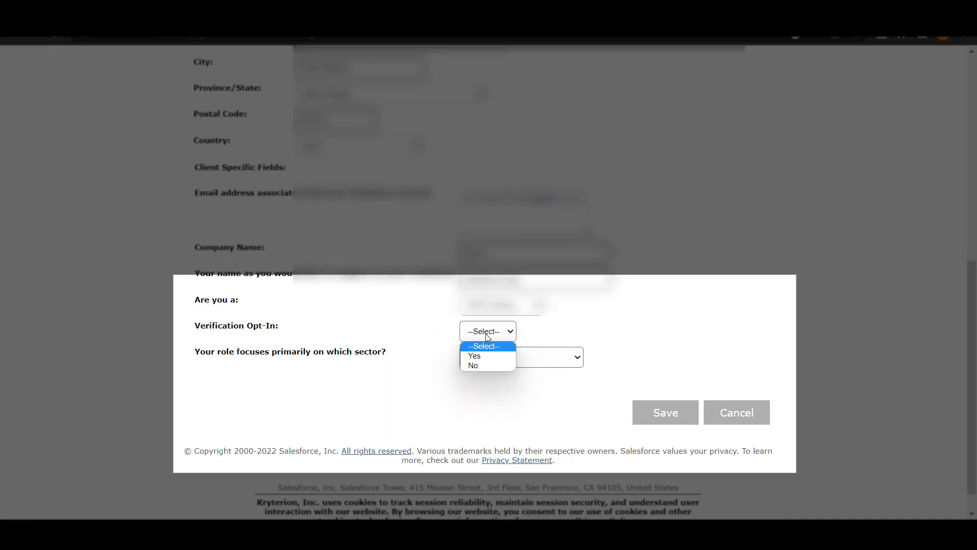
pyautogui.click(475, 355)
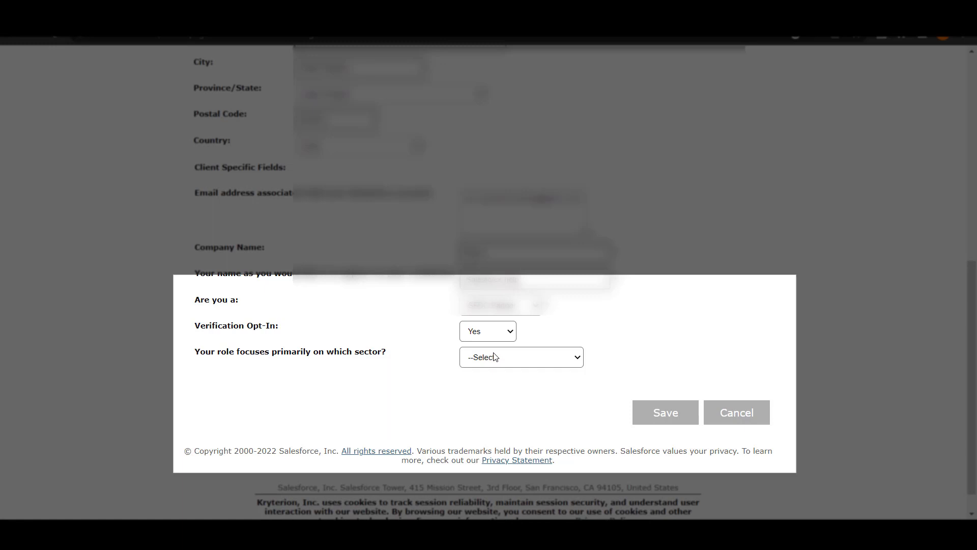
pyautogui.click(521, 357)
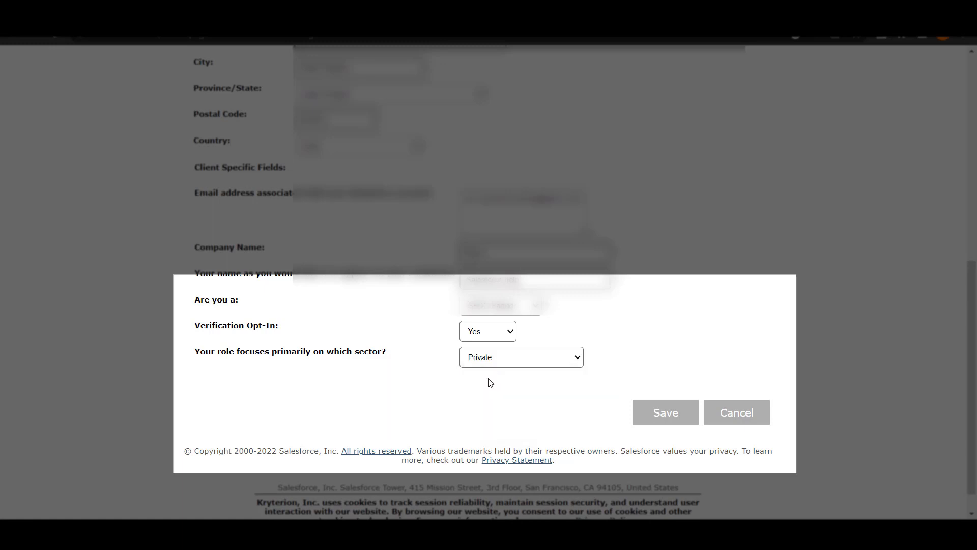
pyautogui.click(665, 413)
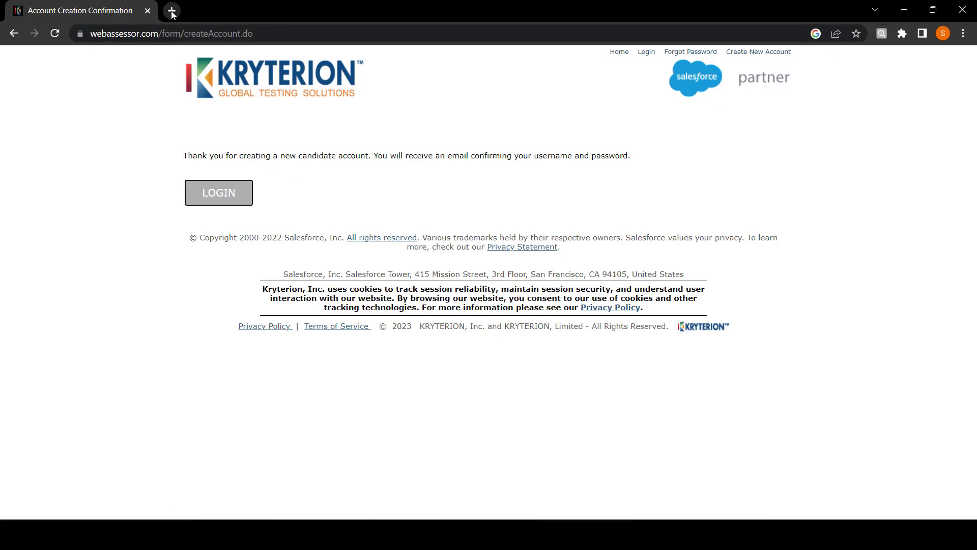
# - Search for gmail in a new tab and reach Gmail from the results
pyautogui.write('gm')
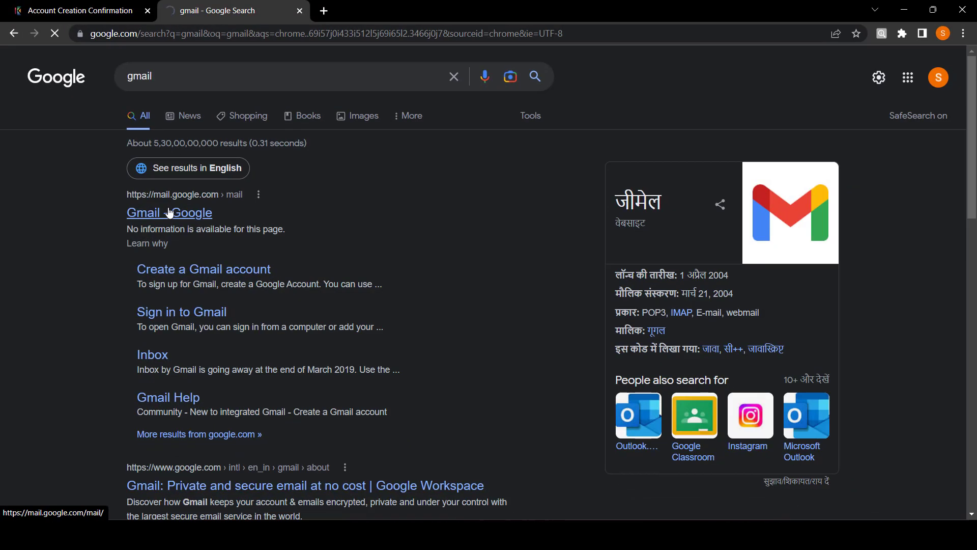
pyautogui.click(169, 212)
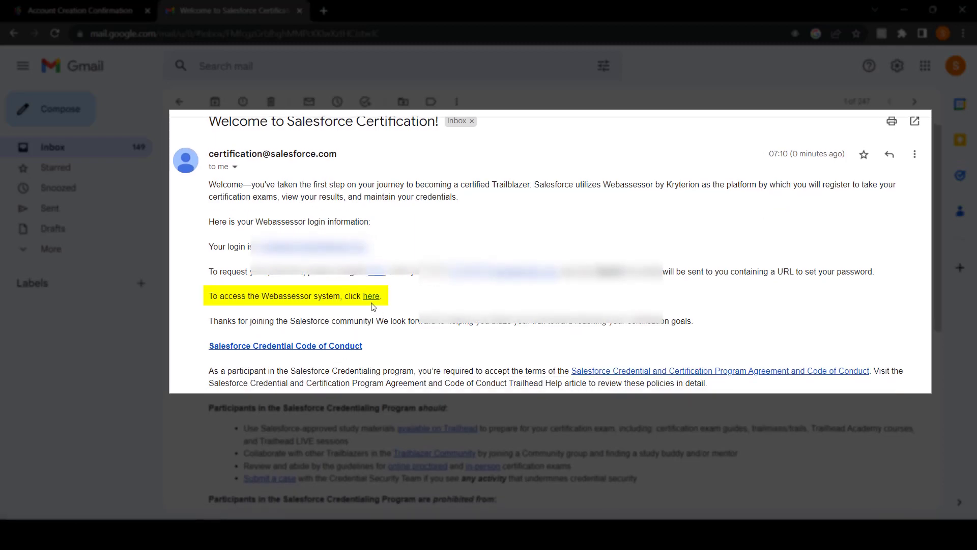
pyautogui.moveTo(373, 301)
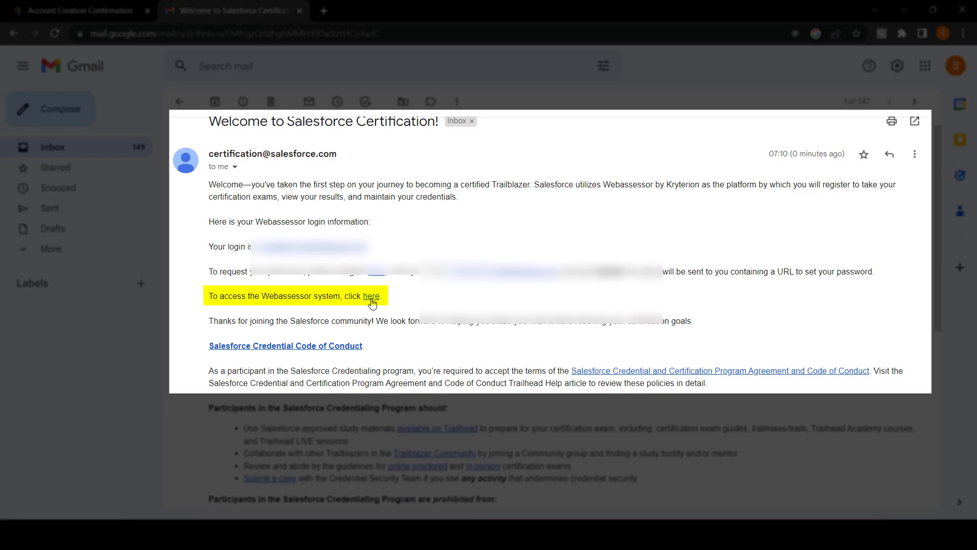
# - Follow the 'here' link in the welcome email into the Webassessor login page
pyautogui.click(370, 296)
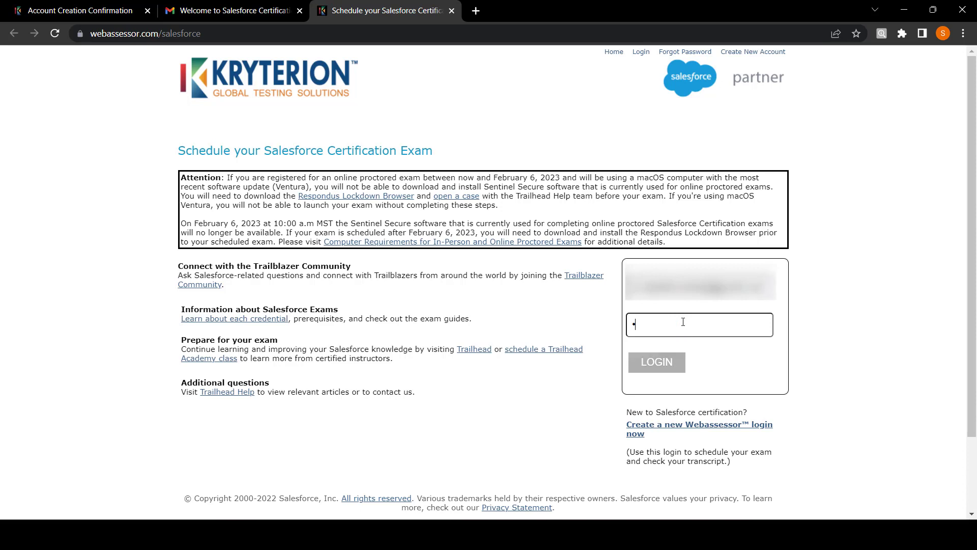
# - Log in with the account password to reach the candidate home and Program Agreement
pyautogui.write('•••••')
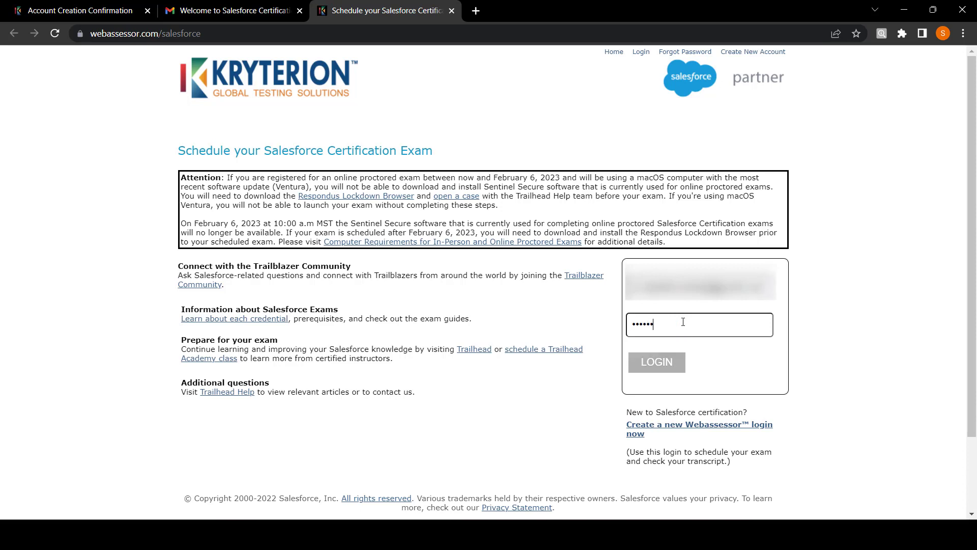
pyautogui.click(657, 363)
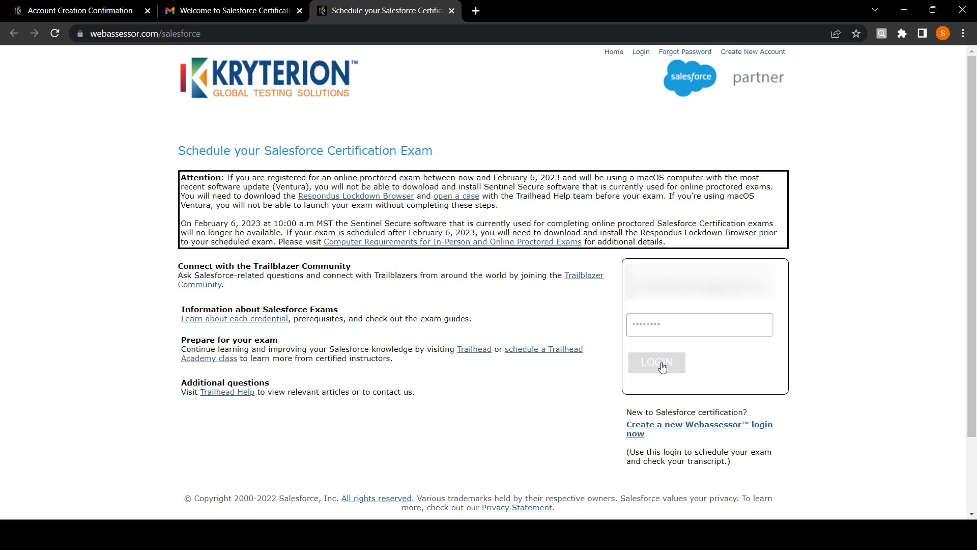
pyautogui.click(656, 362)
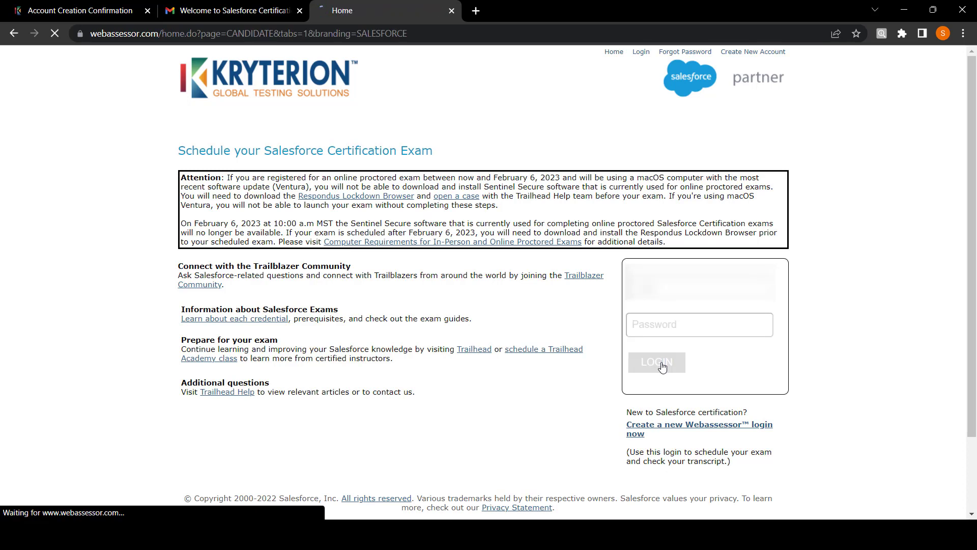
pyautogui.click(656, 363)
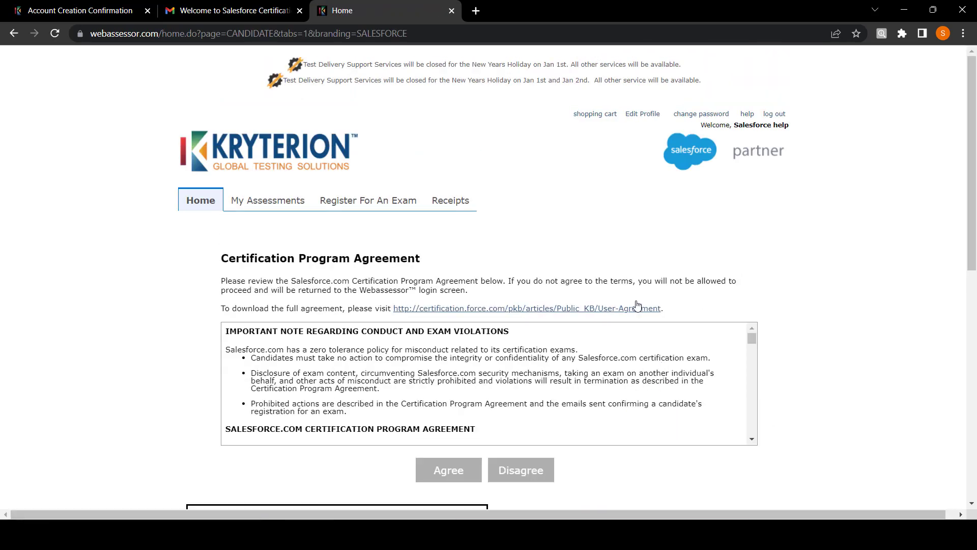
# - Agree to the Salesforce Certification Program Agreement at the bottom of the page
pyautogui.scroll(-3)
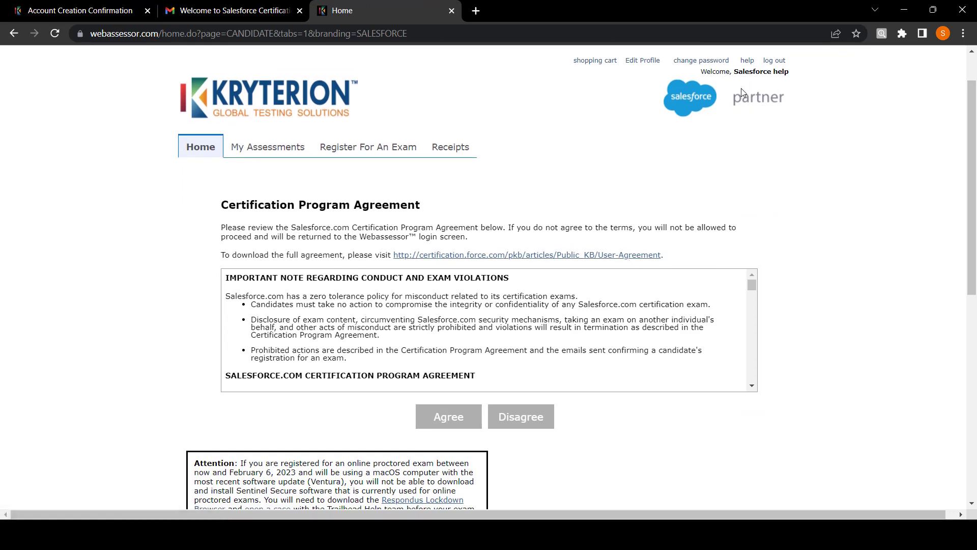
pyautogui.scroll(-3)
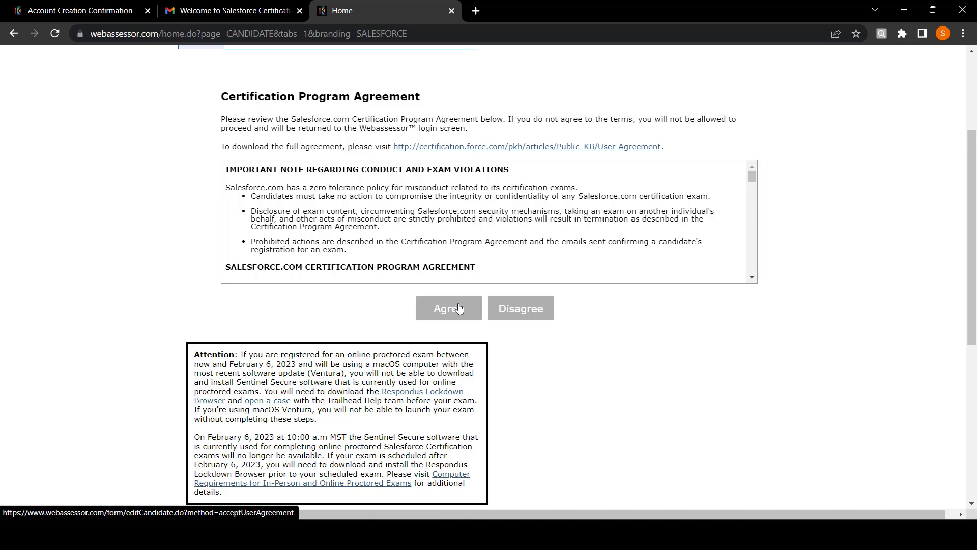
pyautogui.click(448, 308)
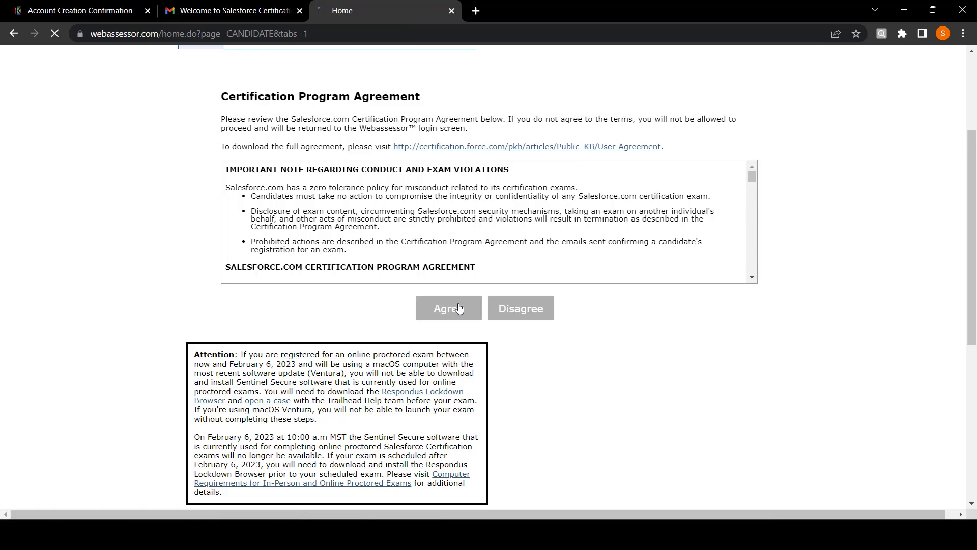
pyautogui.click(448, 307)
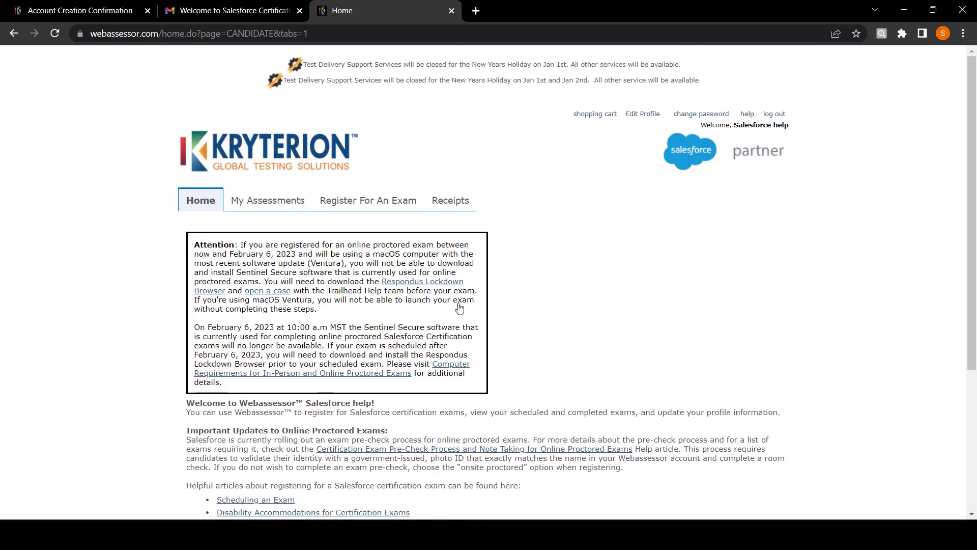
pyautogui.scroll(-3)
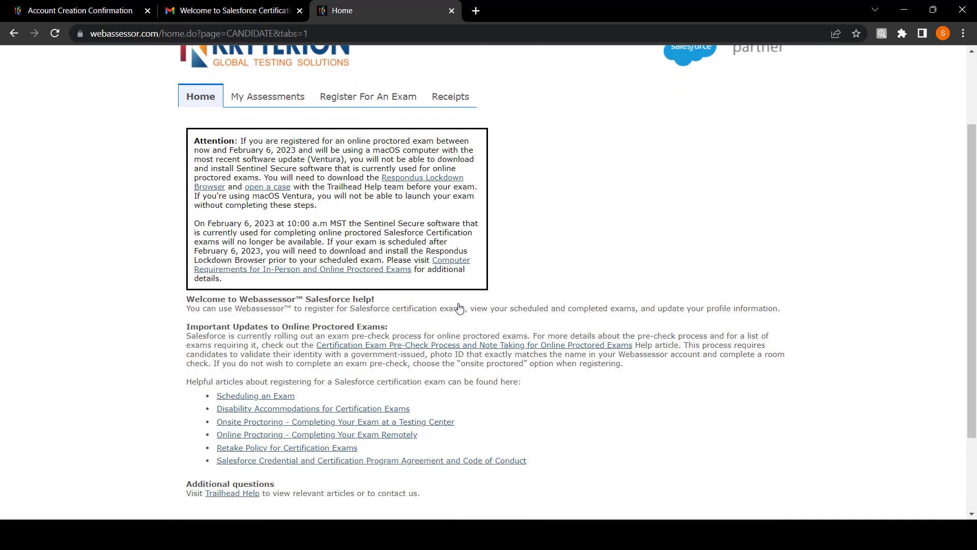
pyautogui.scroll(3)
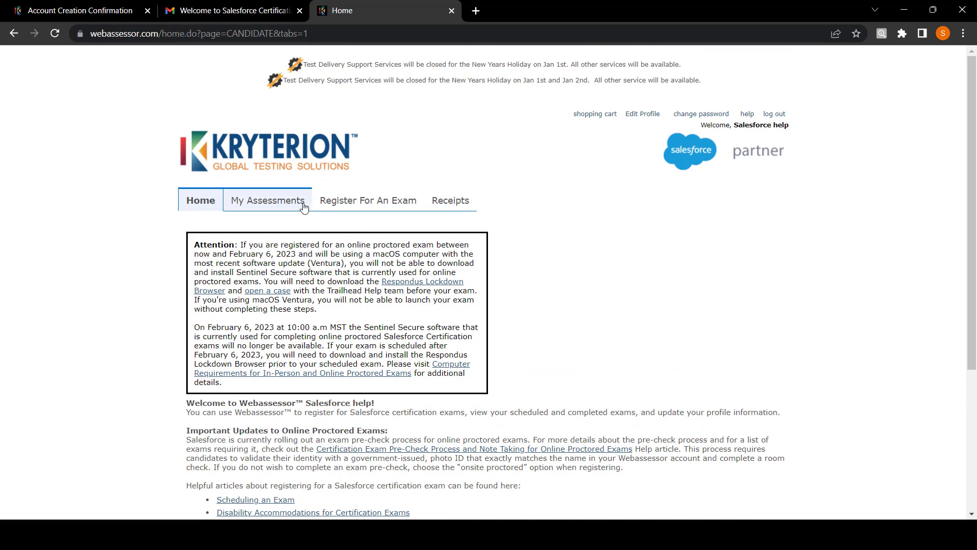
pyautogui.click(368, 200)
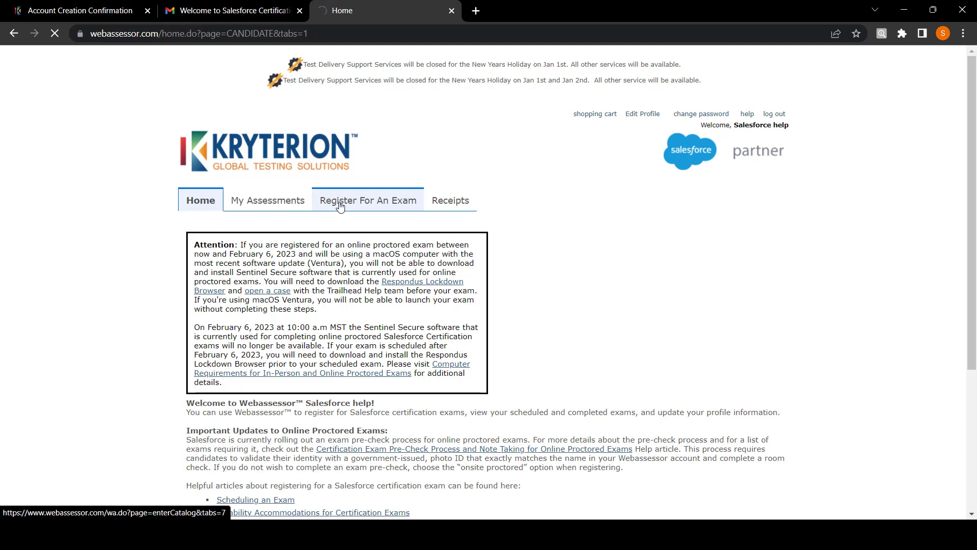
# - Register for an exam, choosing Salesforce Certified Administrator under Administrator Exams
pyautogui.click(368, 200)
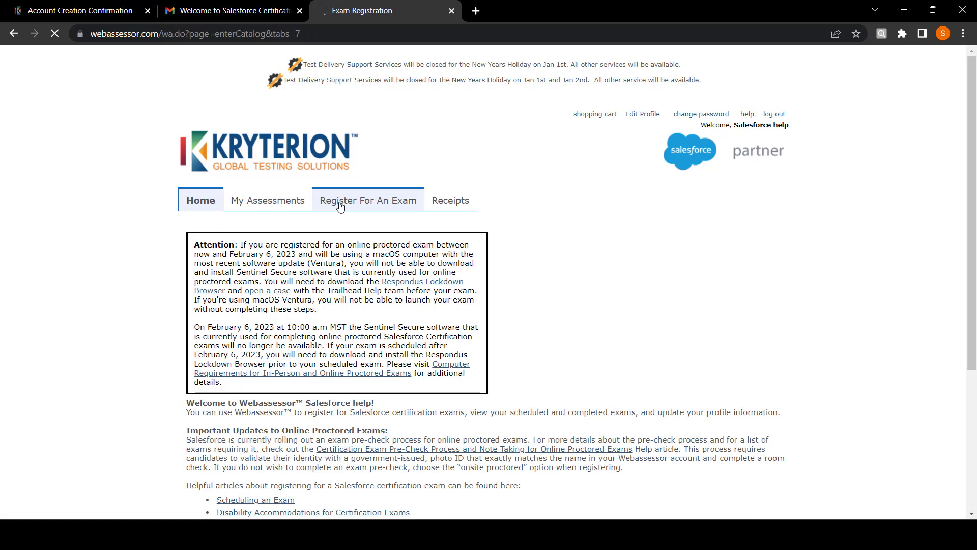
pyautogui.click(367, 200)
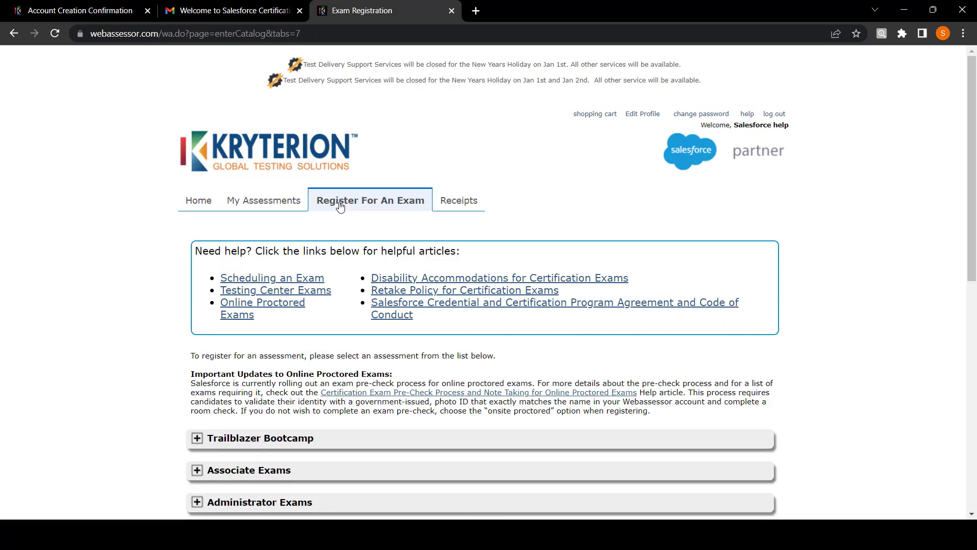
pyautogui.scroll(-3)
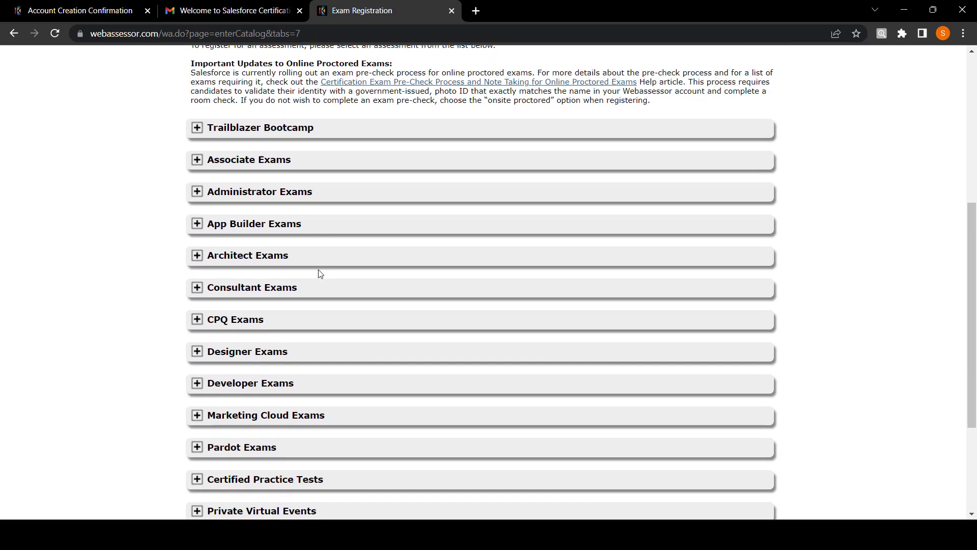
pyautogui.scroll(-3)
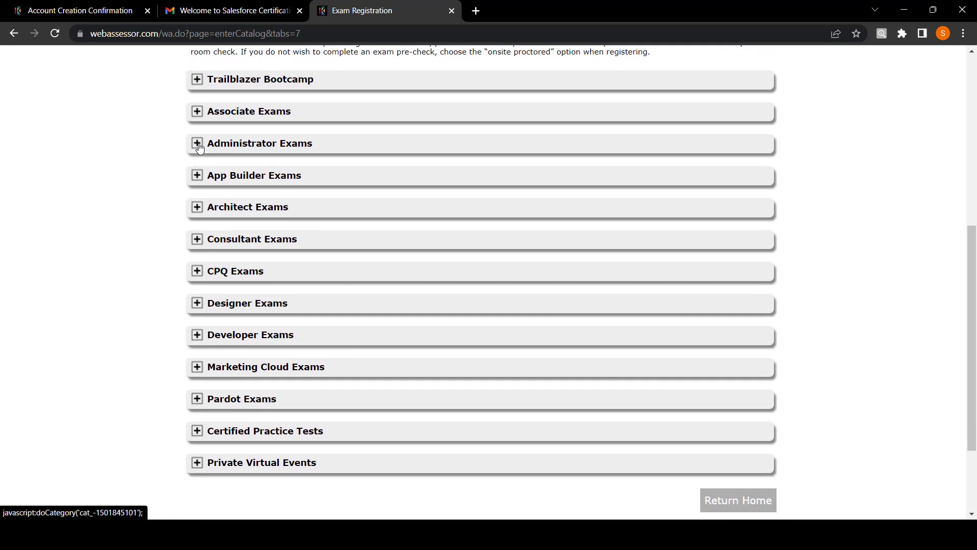
pyautogui.click(197, 143)
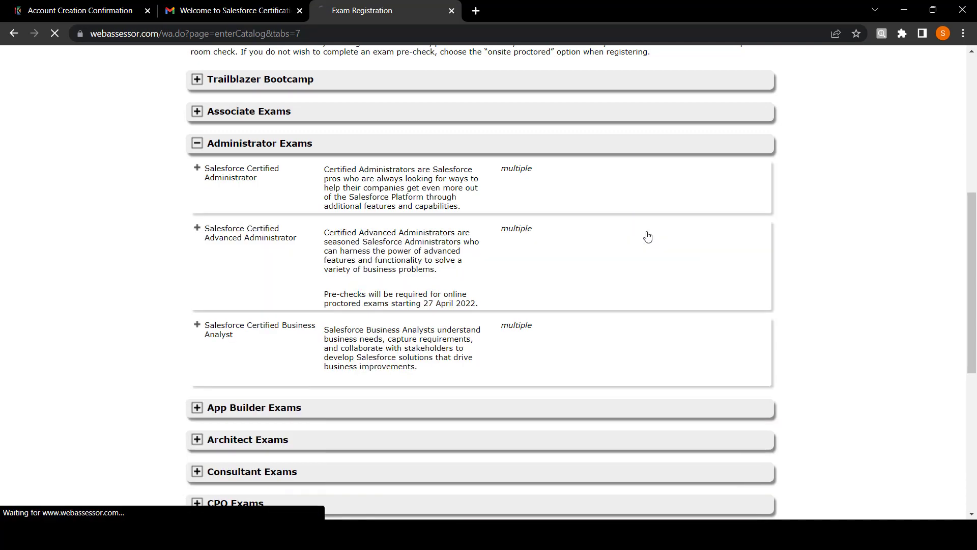
pyautogui.click(647, 236)
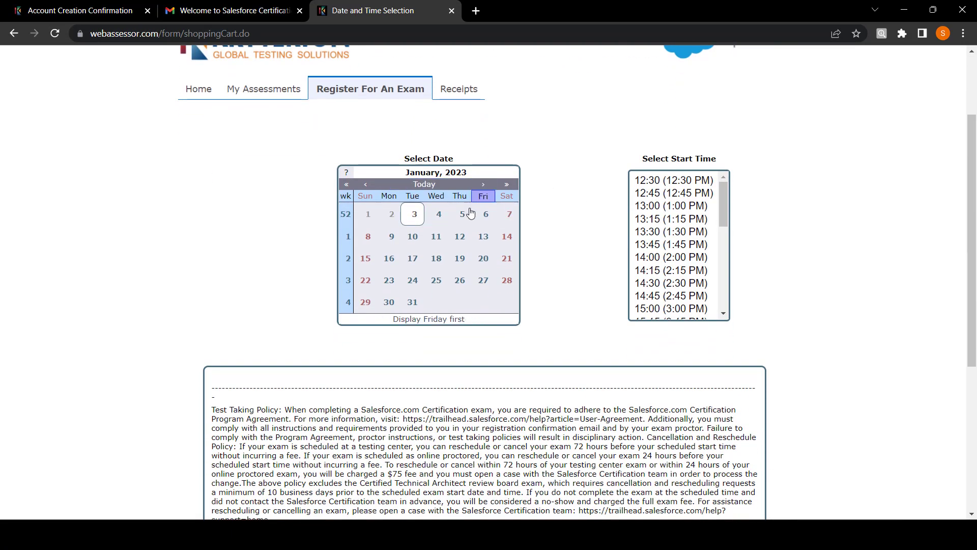
# - Schedule 18 January 2023 at 11:00, acknowledge the test-taking policy, and submit the selection
pyautogui.click(435, 258)
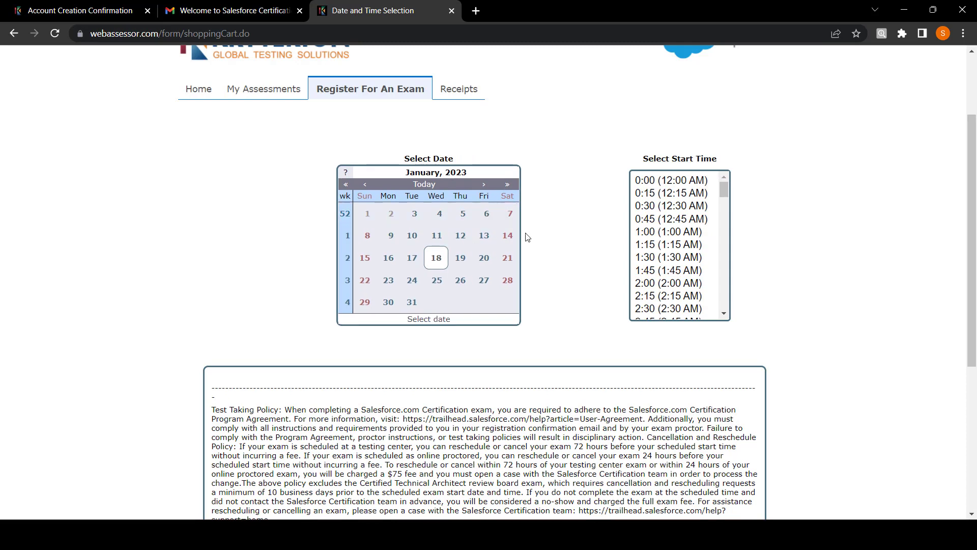
pyautogui.scroll(-3)
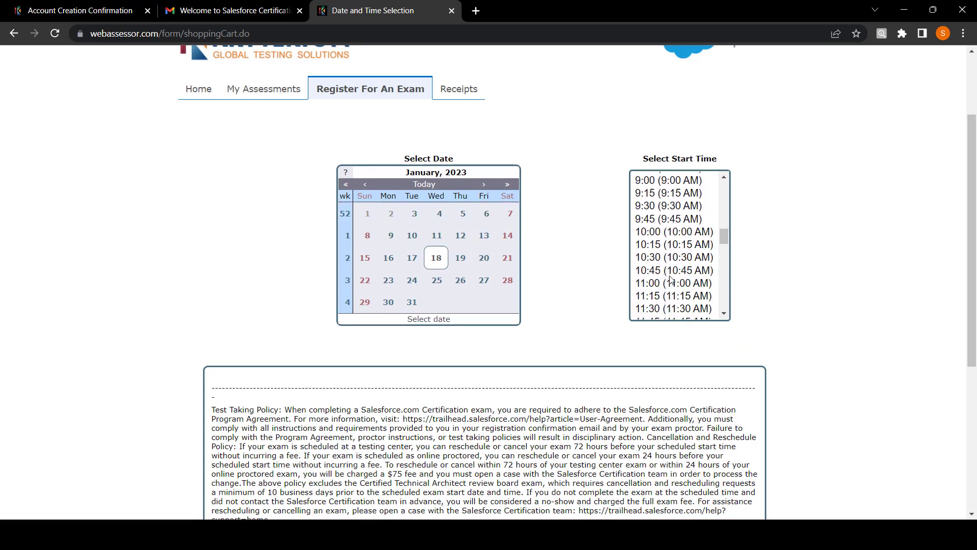
pyautogui.scroll(-3)
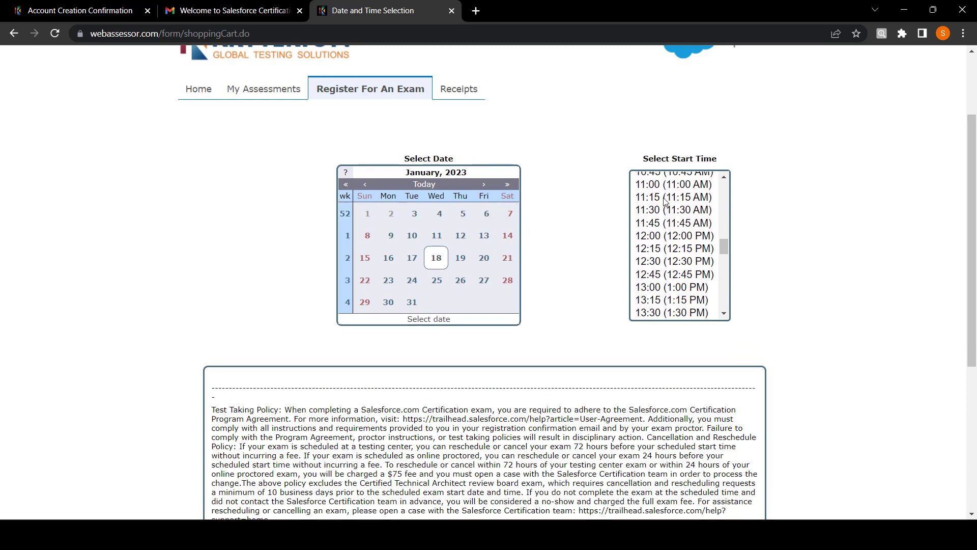
pyautogui.click(674, 184)
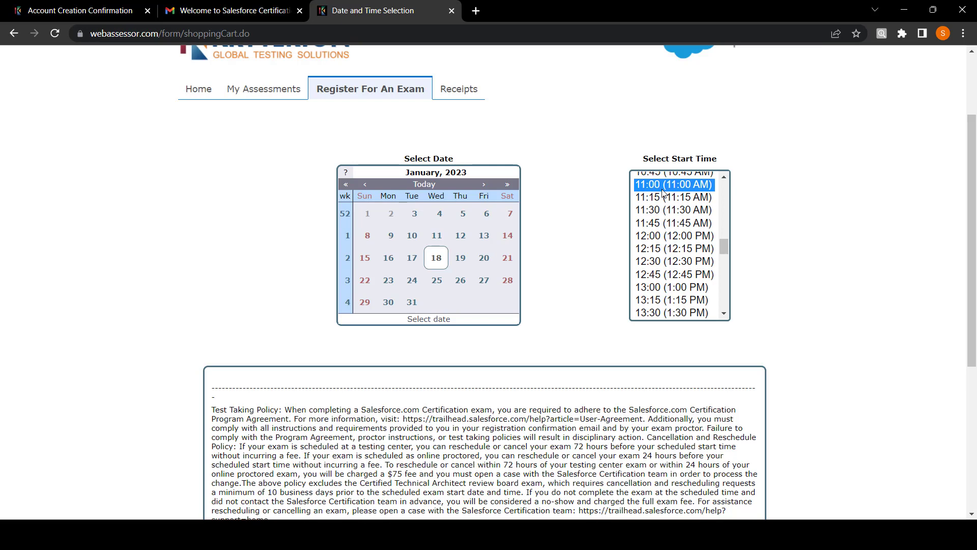
pyautogui.scroll(-3)
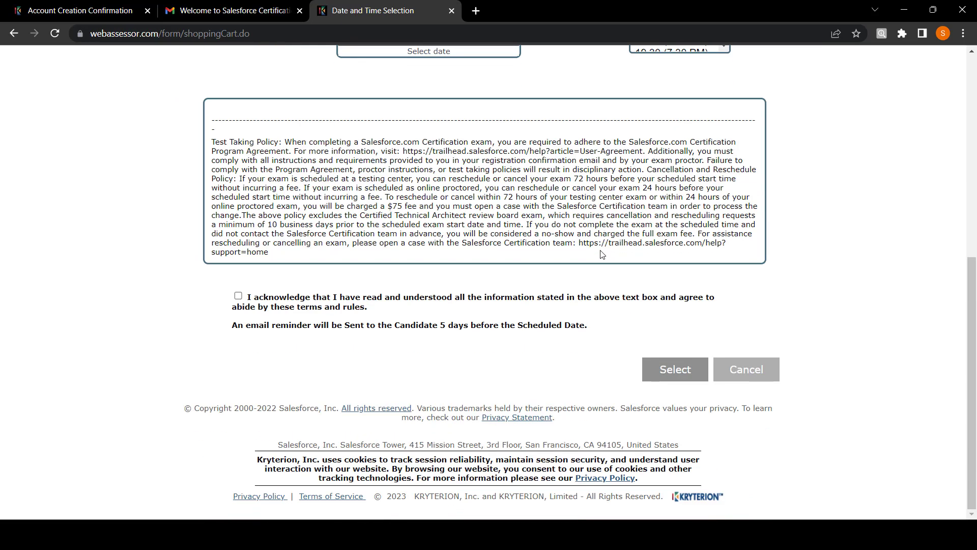
pyautogui.click(238, 295)
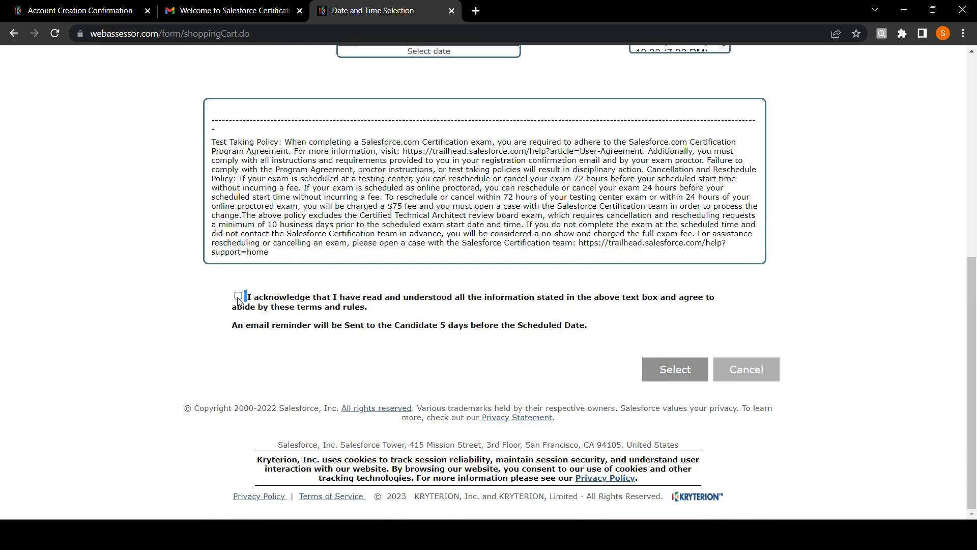
pyautogui.click(239, 295)
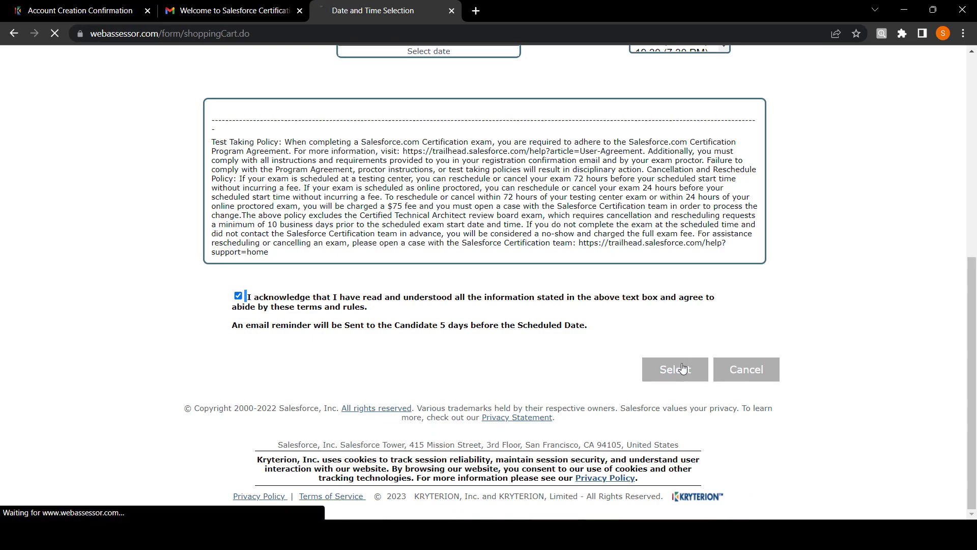
# - Review the cart listing the Administrator exam for 18 January 2023, 11:00 at USD 236.00 and check out
pyautogui.click(675, 370)
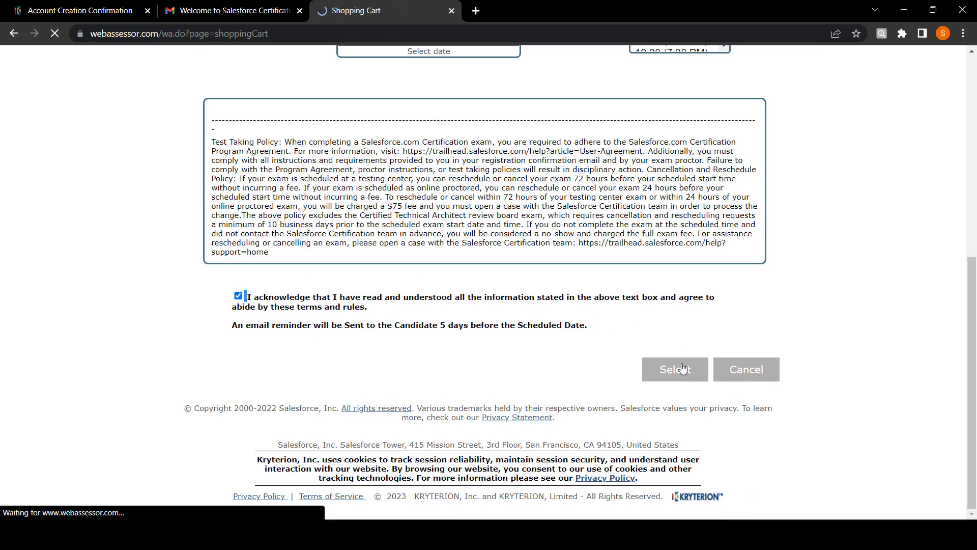
pyautogui.click(675, 370)
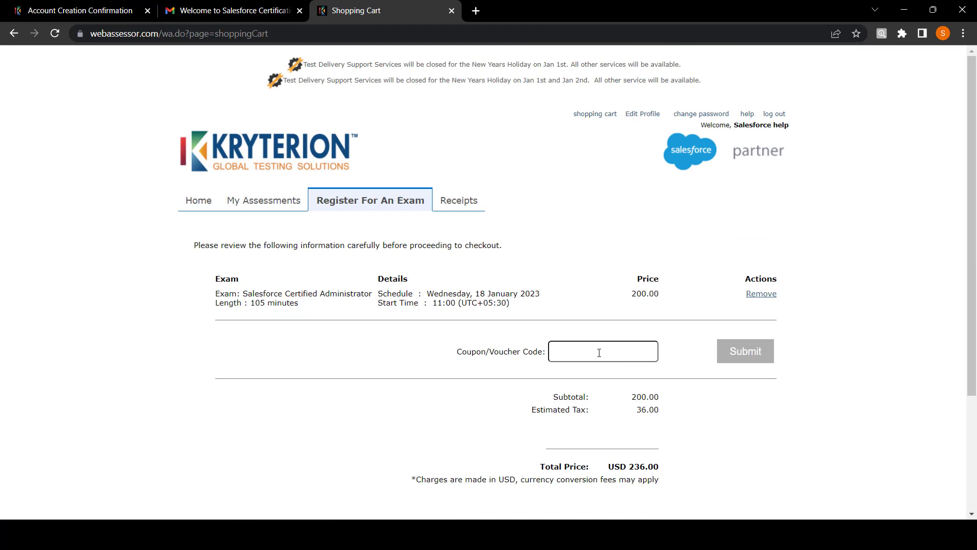
pyautogui.scroll(-3)
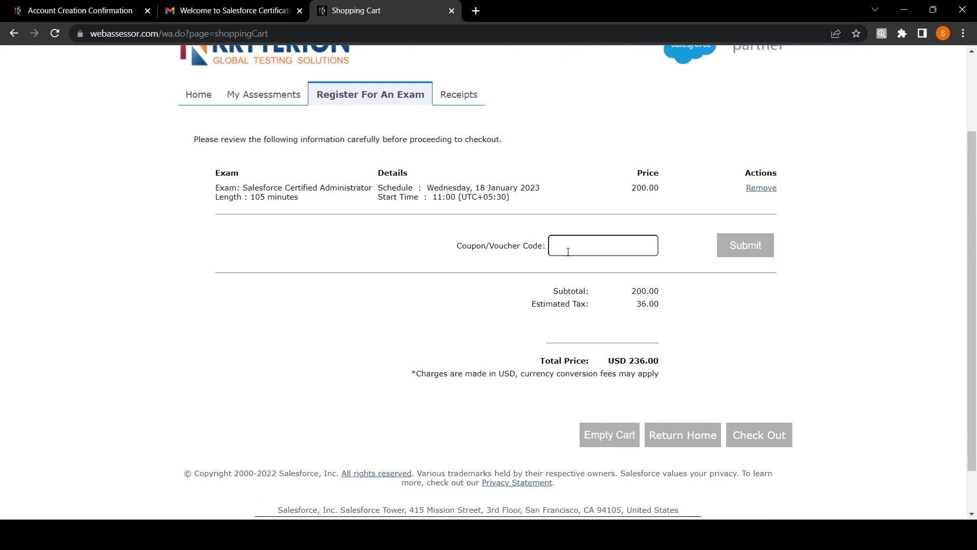
pyautogui.scroll(-3)
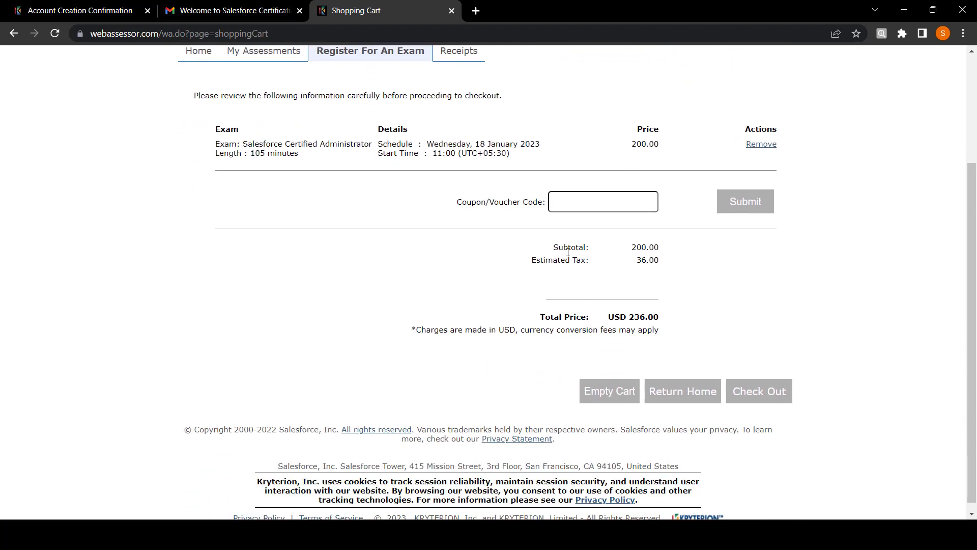
pyautogui.moveTo(753, 385)
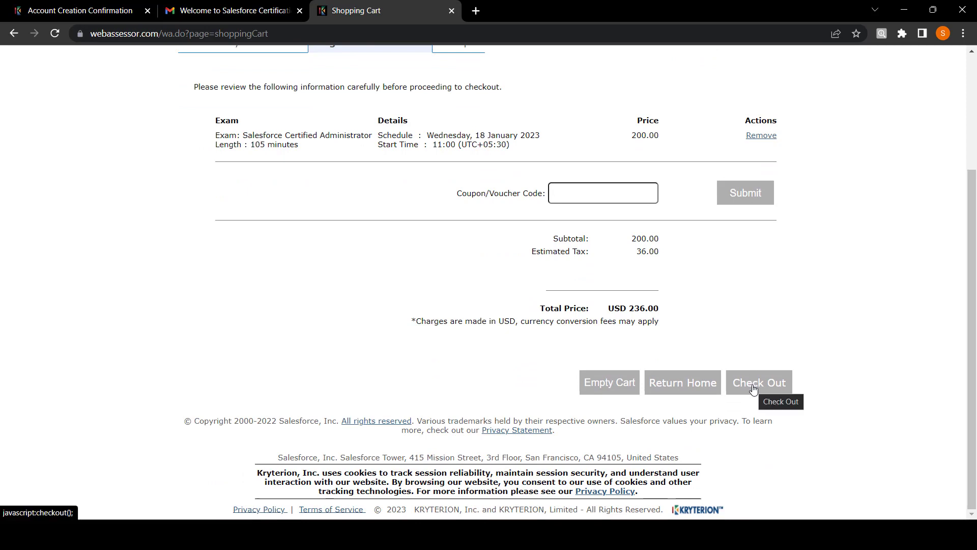
pyautogui.click(602, 193)
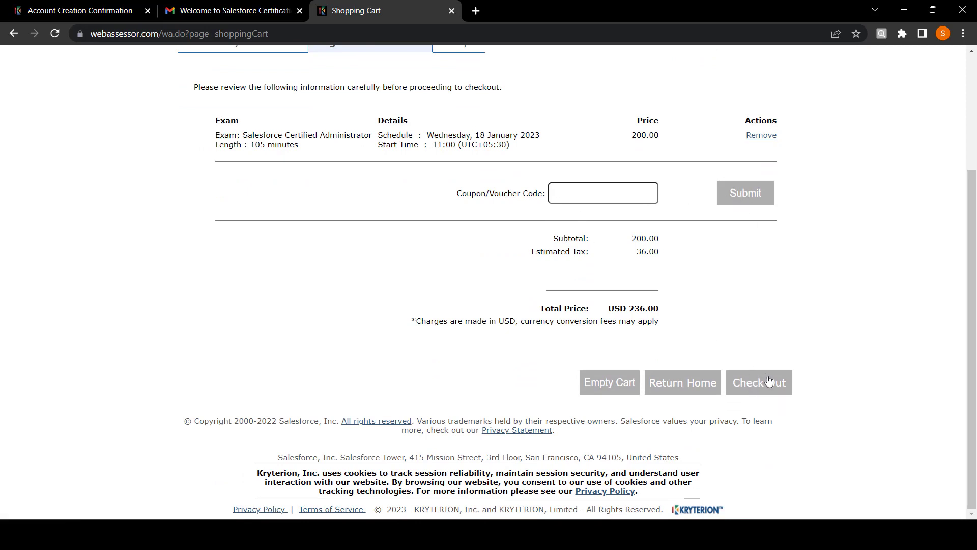
# - Reach the billing form and focus the card number, CVC and expiration month fields, leaving them empty
pyautogui.click(758, 382)
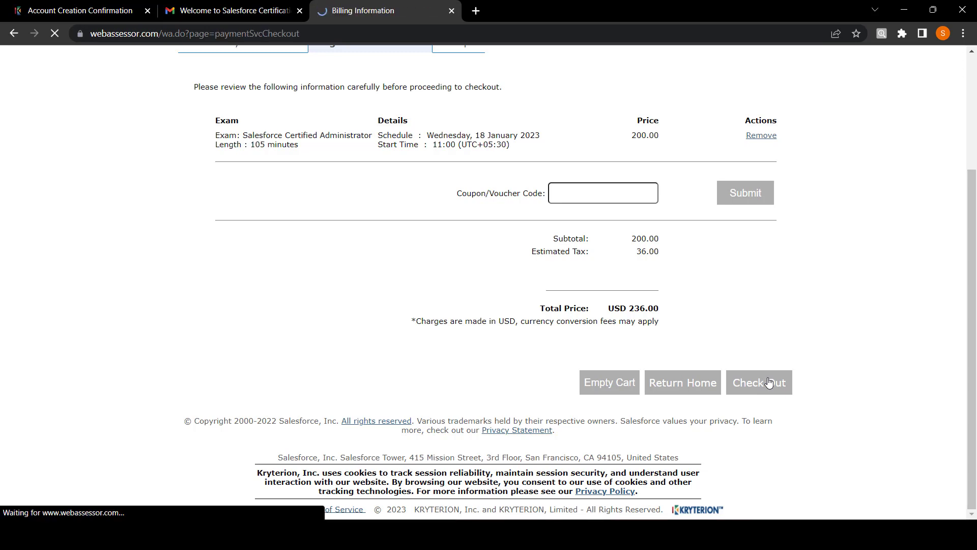
pyautogui.click(758, 381)
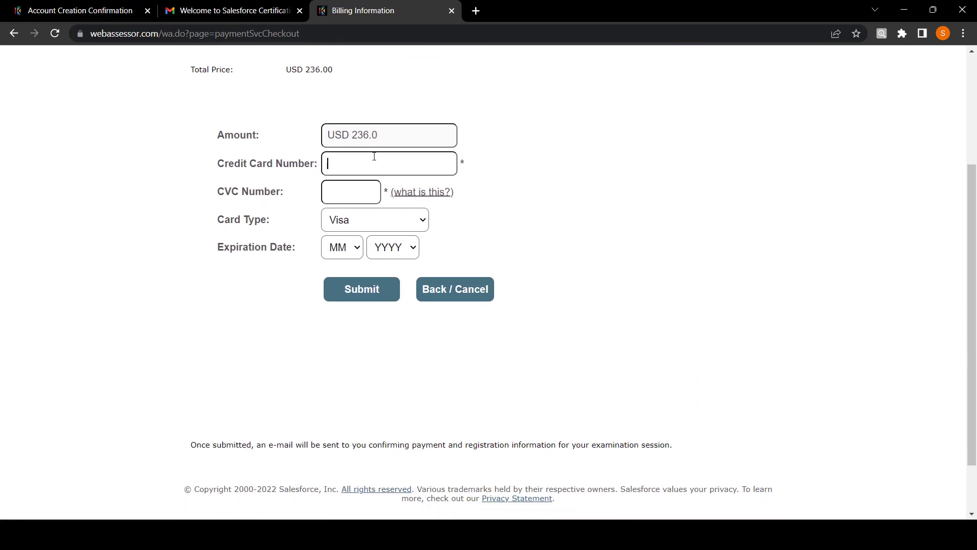
pyautogui.moveTo(347, 187)
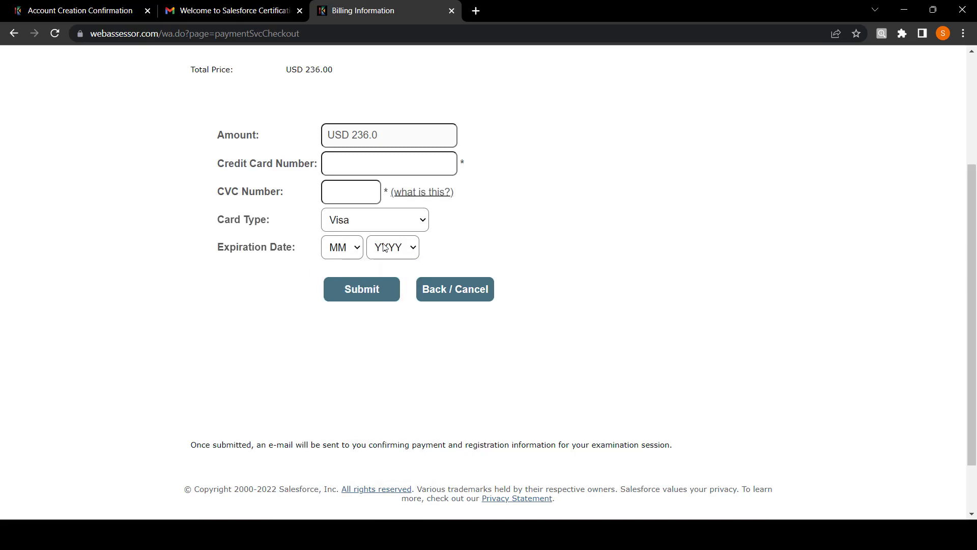
pyautogui.click(350, 191)
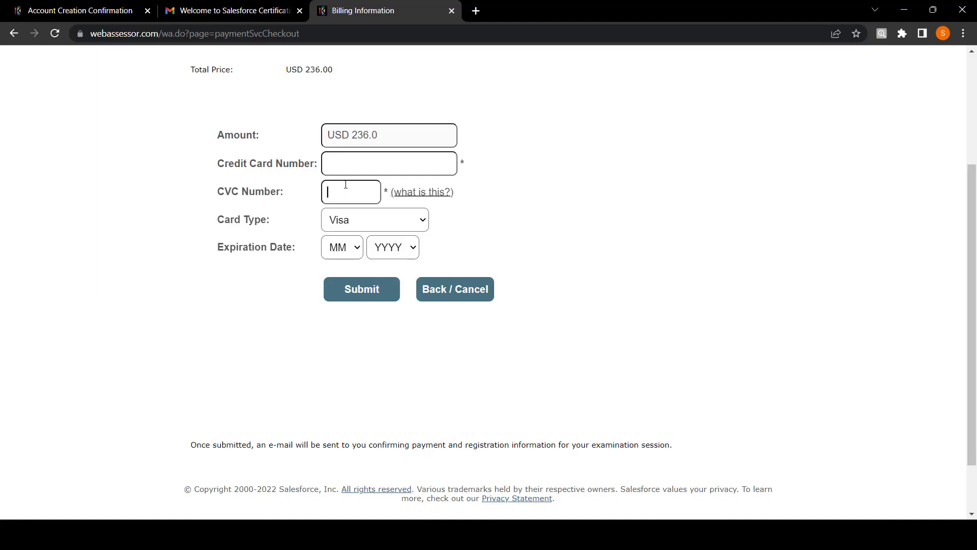
pyautogui.click(342, 247)
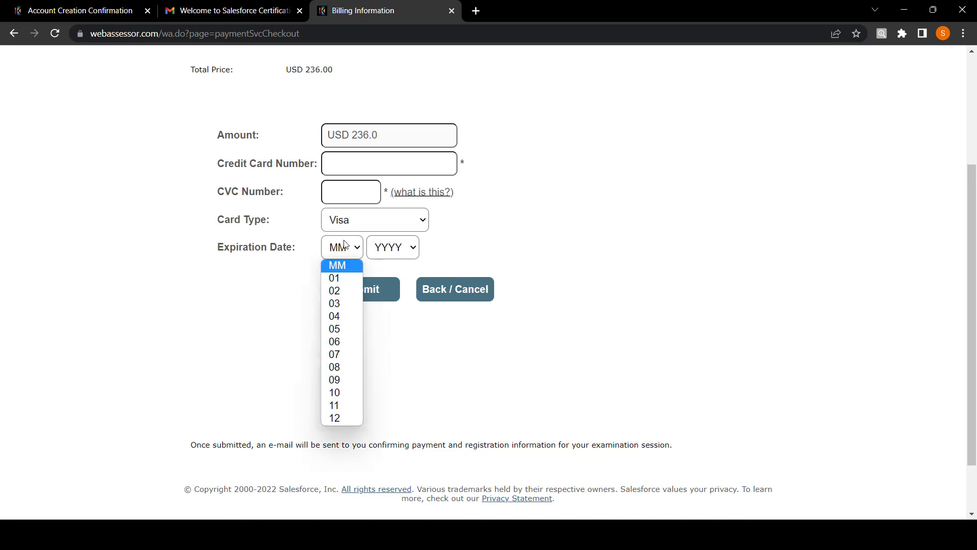